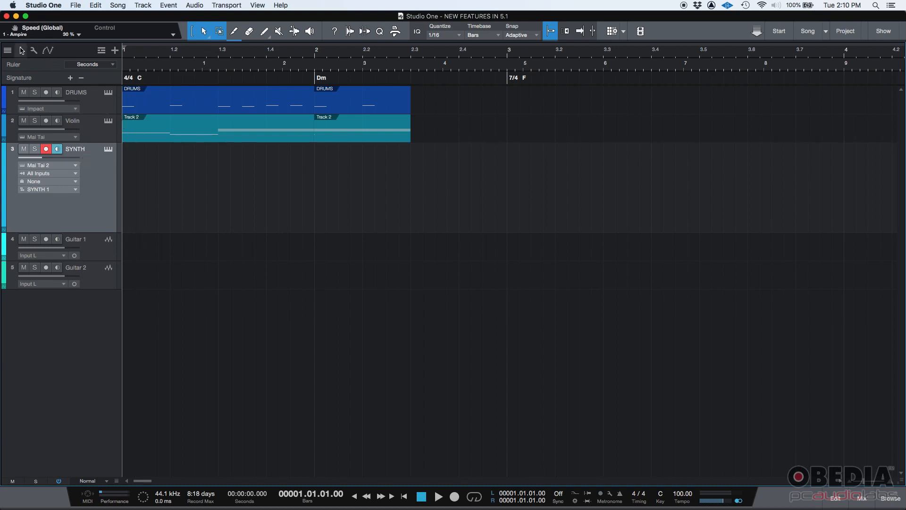
Show the Inspector with the SYNTH track's detailed settings and retrospective recording option.
{"action": "left_click", "coordinate": [8, 50]}
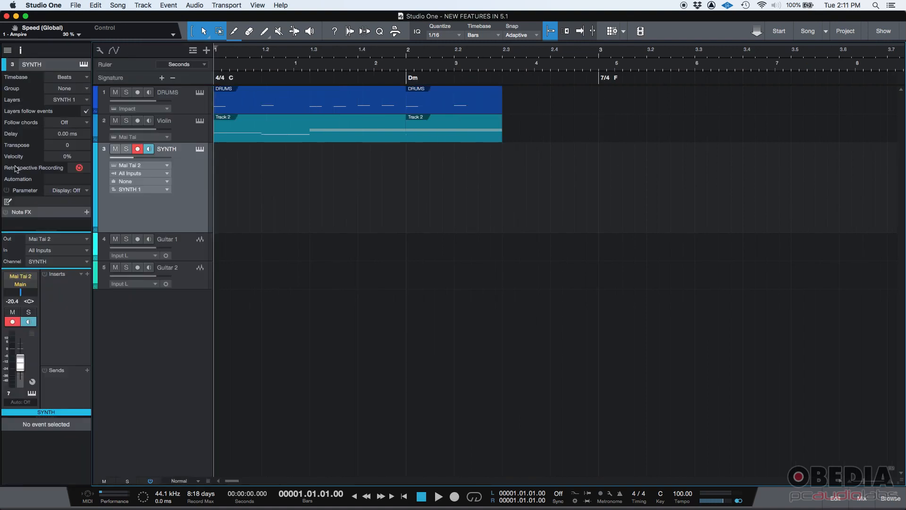
{"action": "mouse_move", "coordinate": [55, 173]}
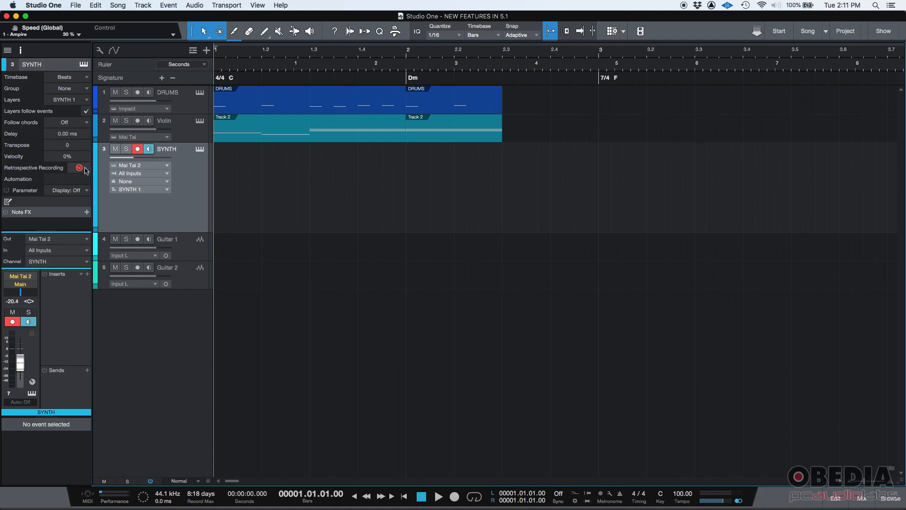
{"action": "mouse_move", "coordinate": [77, 175]}
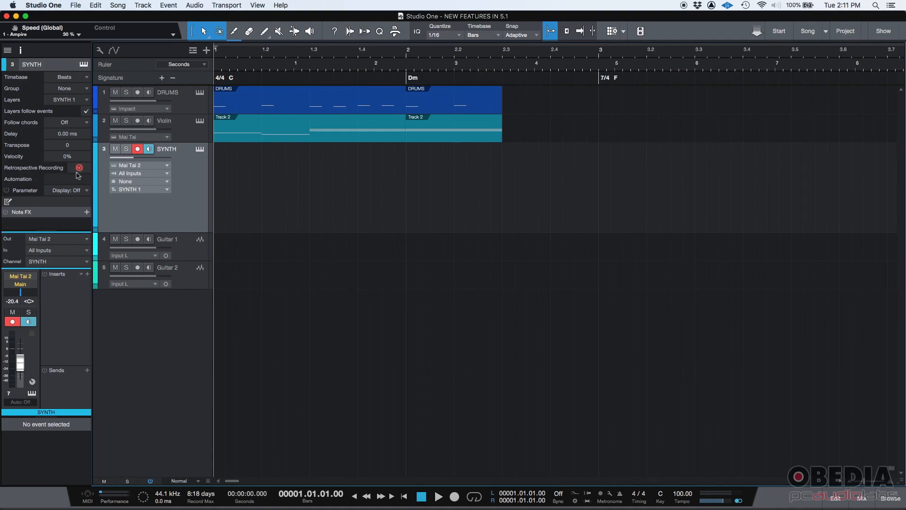
{"action": "mouse_move", "coordinate": [79, 168]}
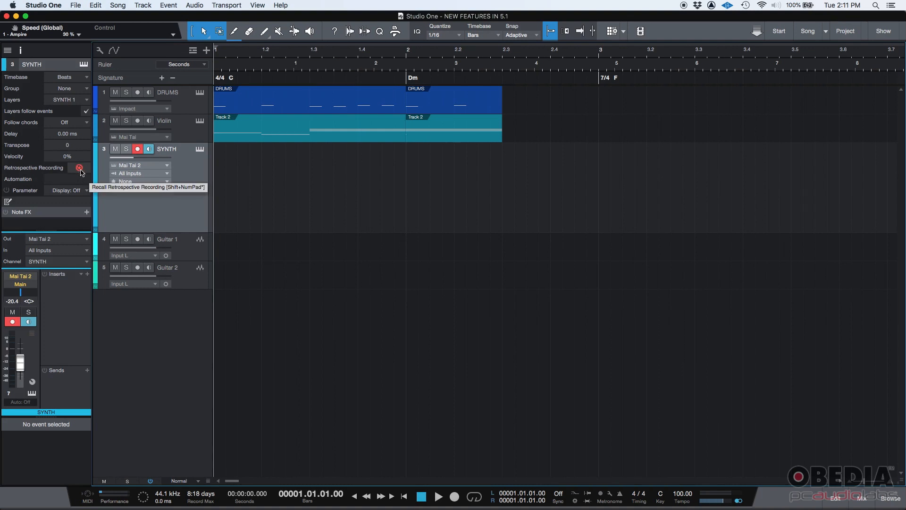
Recall the recently played synth notes as a new MIDI event on the SYNTH track.
{"action": "left_click", "coordinate": [79, 168]}
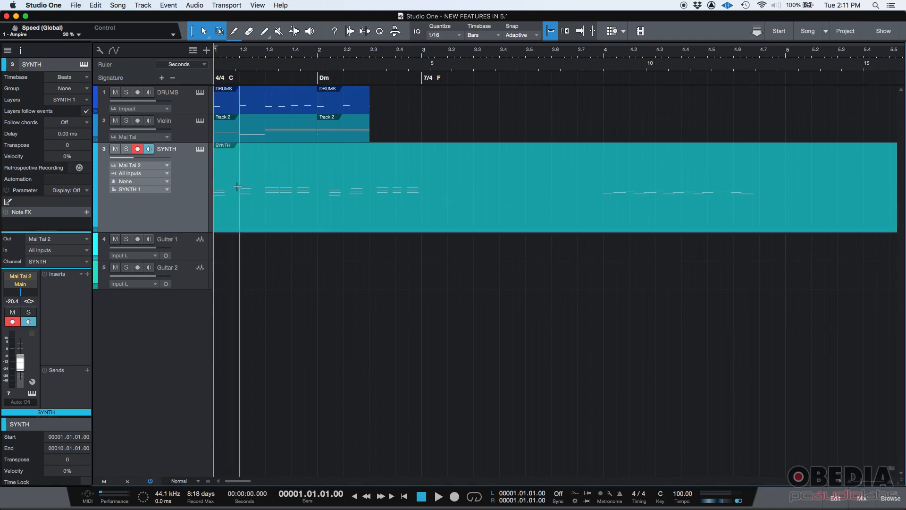
{"action": "mouse_move", "coordinate": [661, 192]}
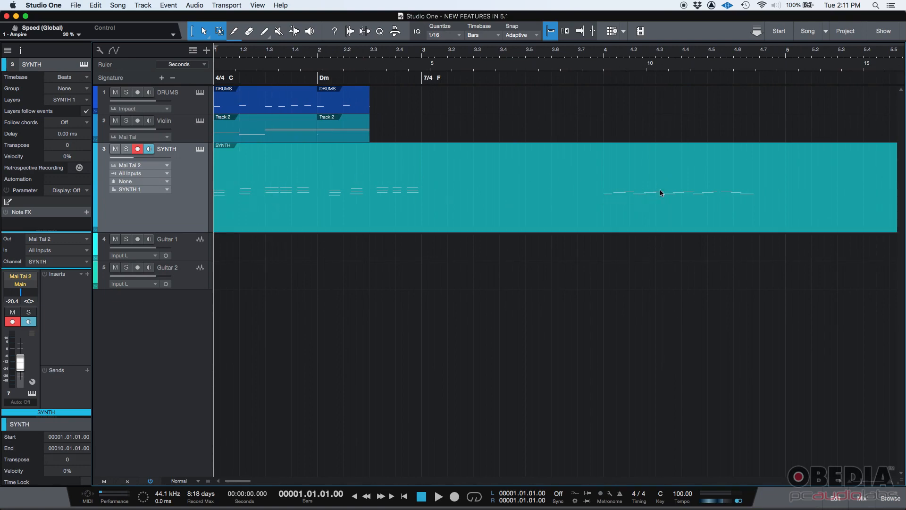
{"action": "mouse_move", "coordinate": [784, 474]}
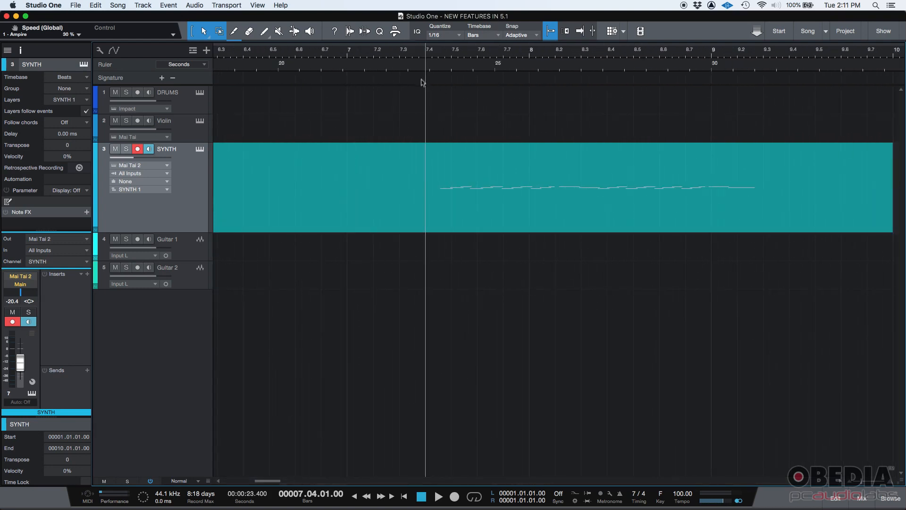
{"action": "left_click", "coordinate": [440, 497]}
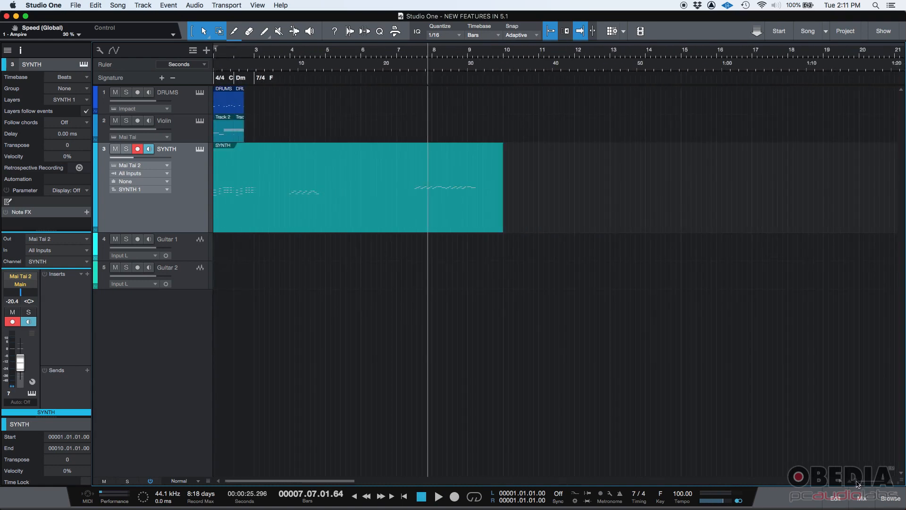
{"action": "mouse_move", "coordinate": [247, 198]}
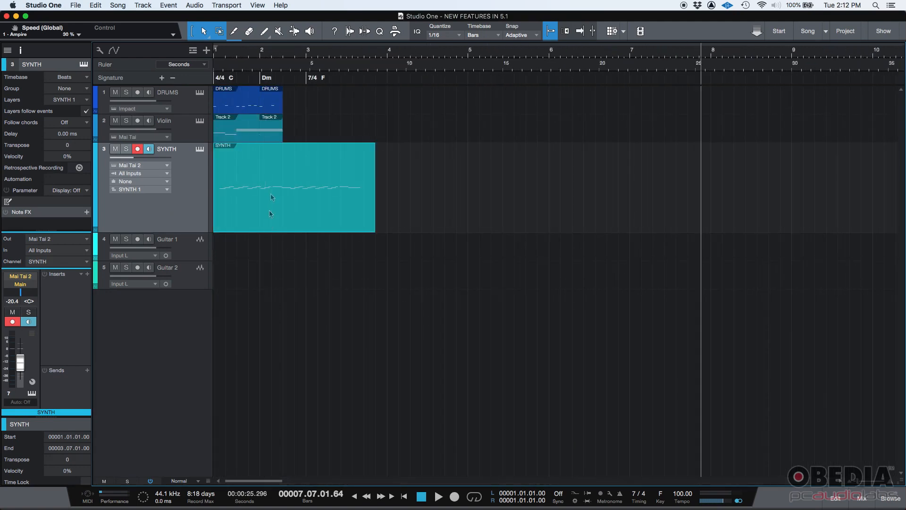
{"action": "mouse_move", "coordinate": [261, 208]}
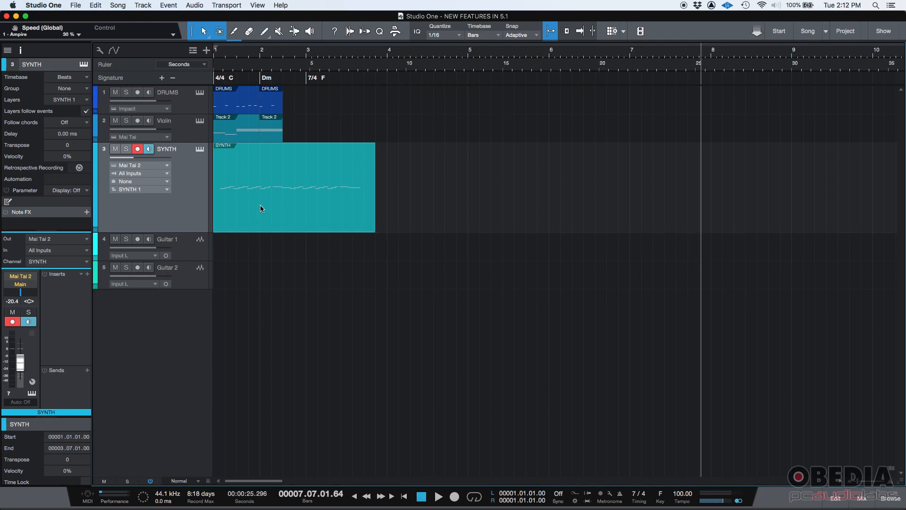
{"action": "mouse_move", "coordinate": [315, 219]}
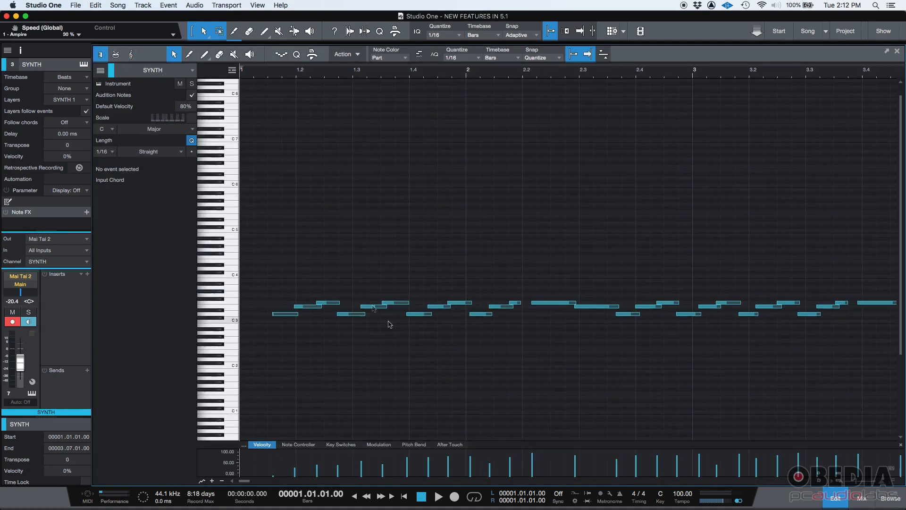
{"action": "mouse_move", "coordinate": [703, 311]}
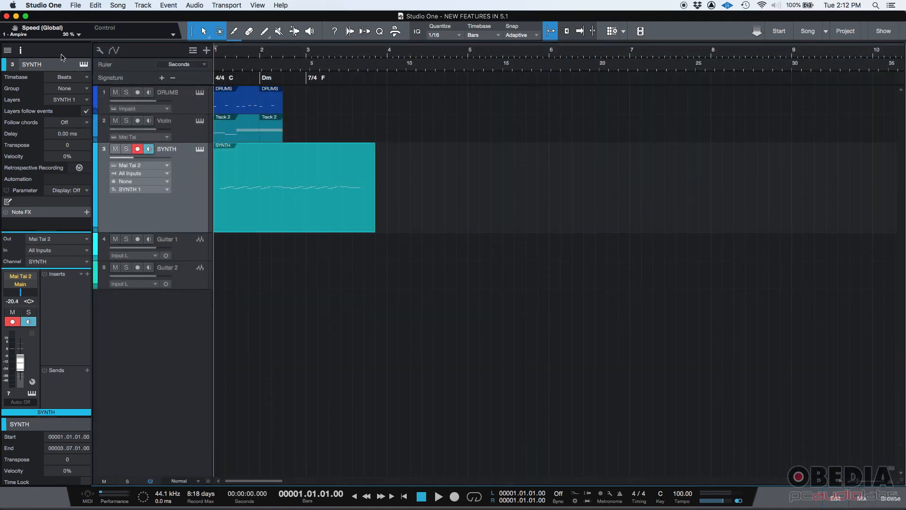
Hide the Inspector and disarm recording on the SYNTH track.
{"action": "left_click", "coordinate": [6, 50]}
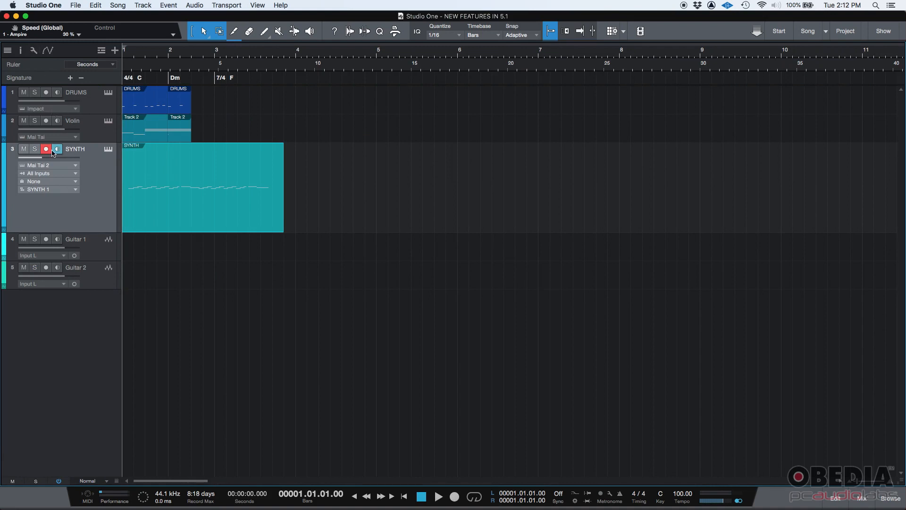
{"action": "left_click", "coordinate": [45, 148]}
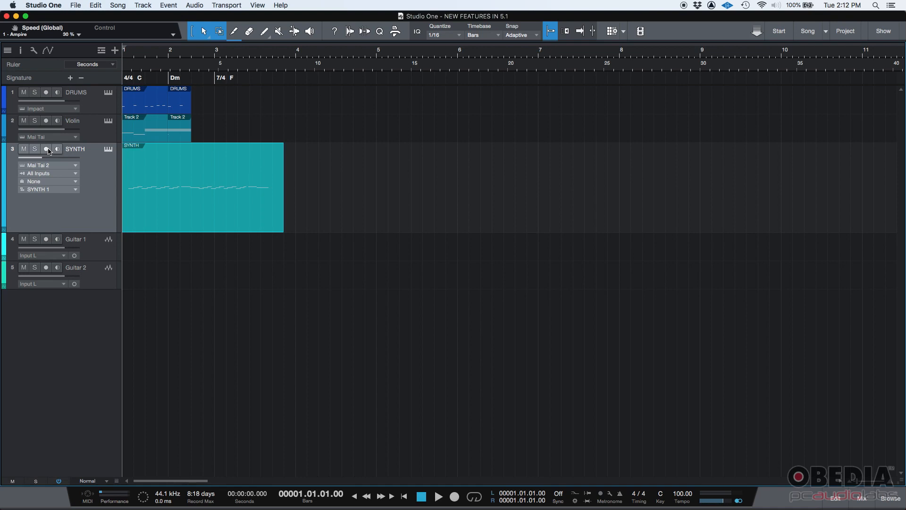
{"action": "mouse_move", "coordinate": [571, 329]}
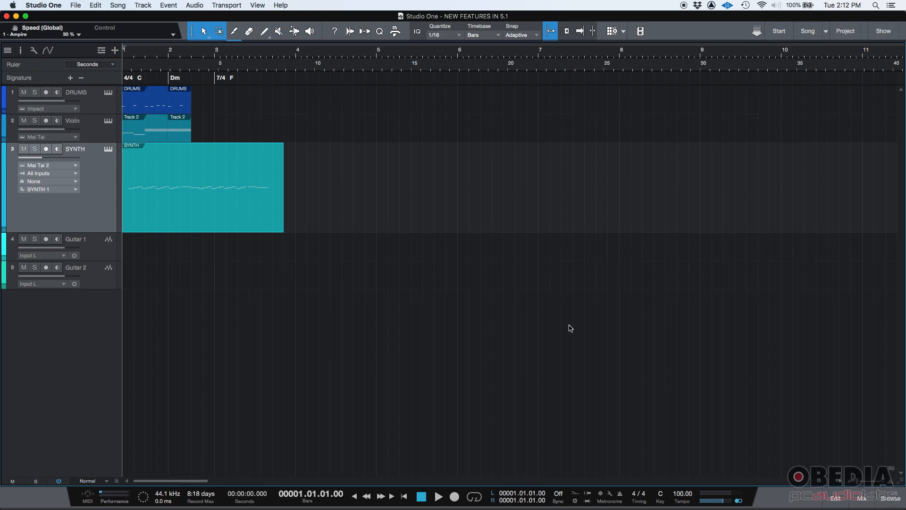
{"action": "mouse_move", "coordinate": [816, 447]}
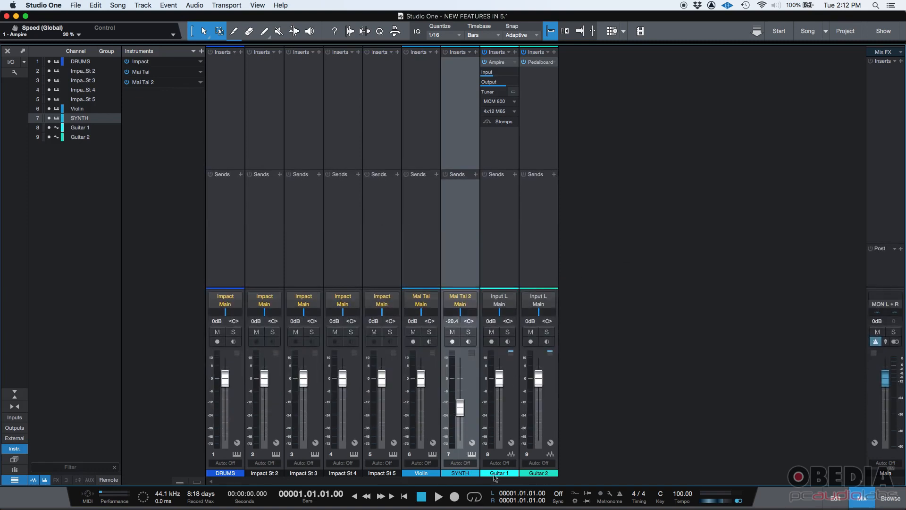
Select Guitar 1, briefly viewing and closing the Guitar 2 Pedalboard plug-in.
{"action": "left_click", "coordinate": [548, 473]}
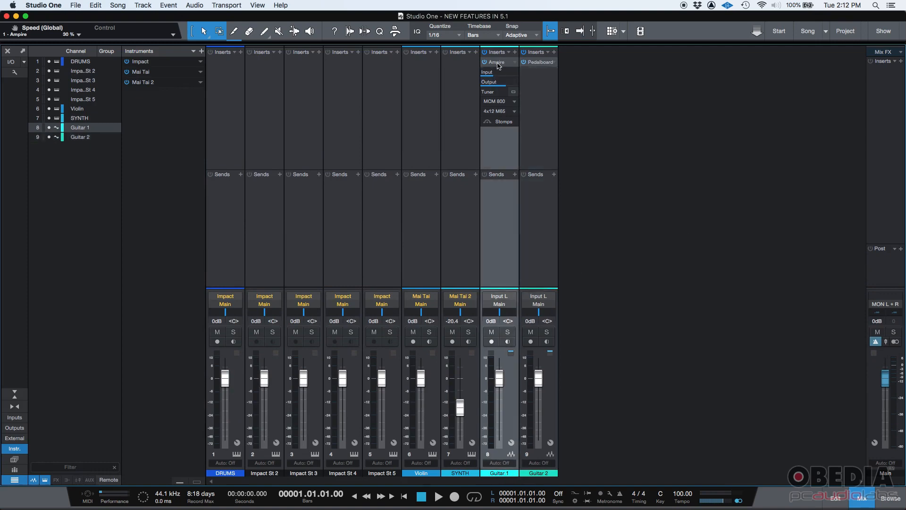
{"action": "double_click", "coordinate": [496, 62]}
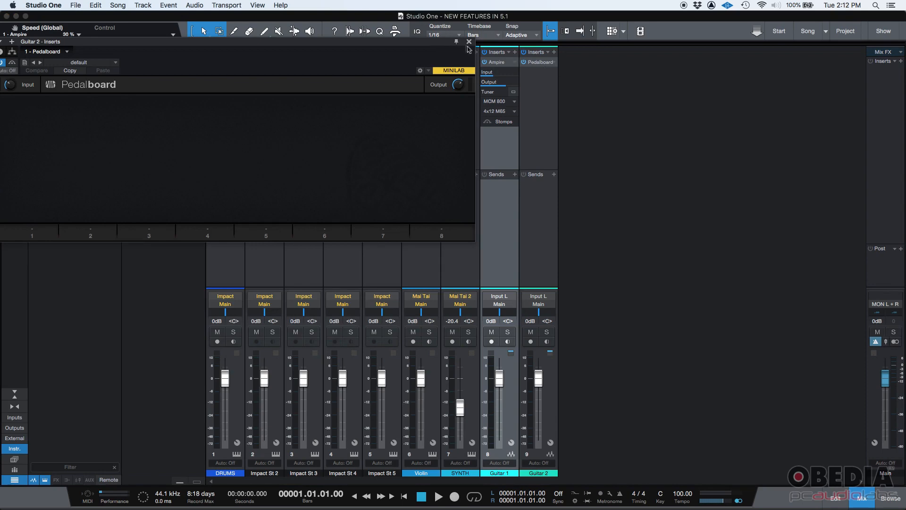
{"action": "left_click", "coordinate": [463, 41]}
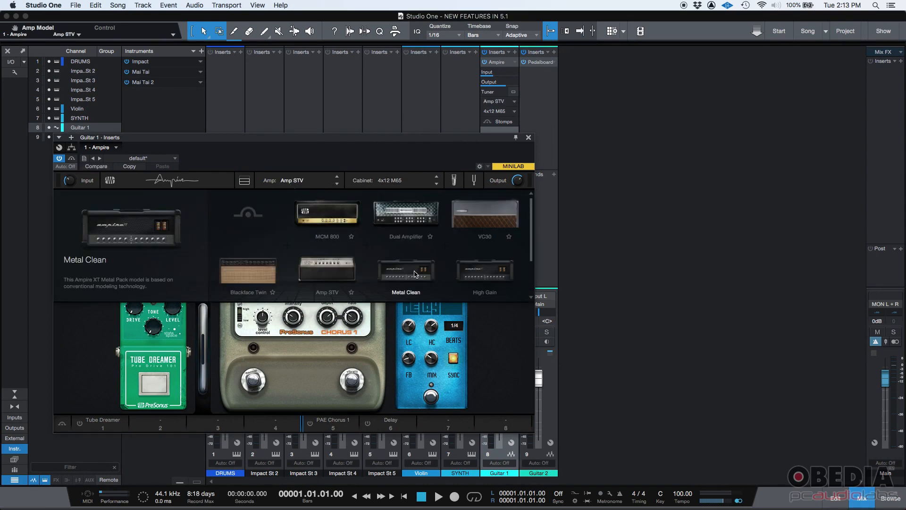
Choose the Metal Clean amp, tweak Tube Dreamer drive and tone, and toggle the Chorus pedal.
{"action": "left_click", "coordinate": [406, 272]}
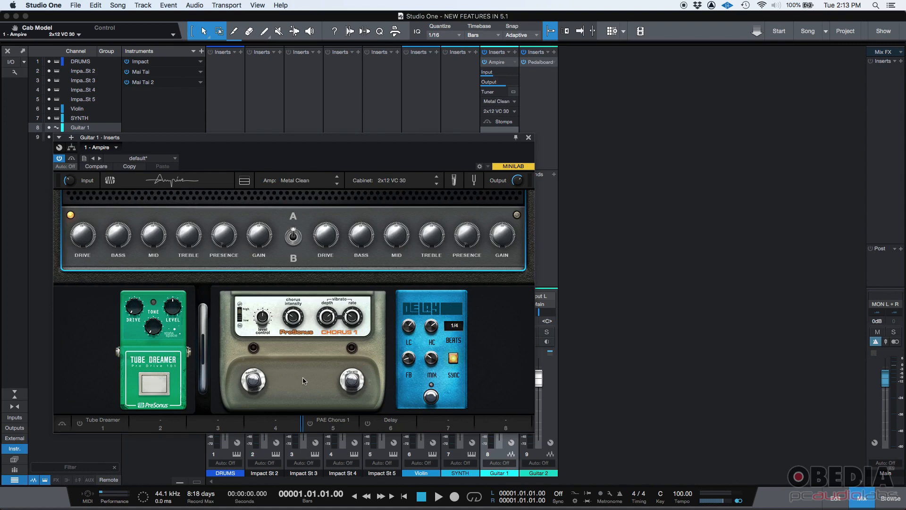
{"action": "mouse_move", "coordinate": [155, 327]}
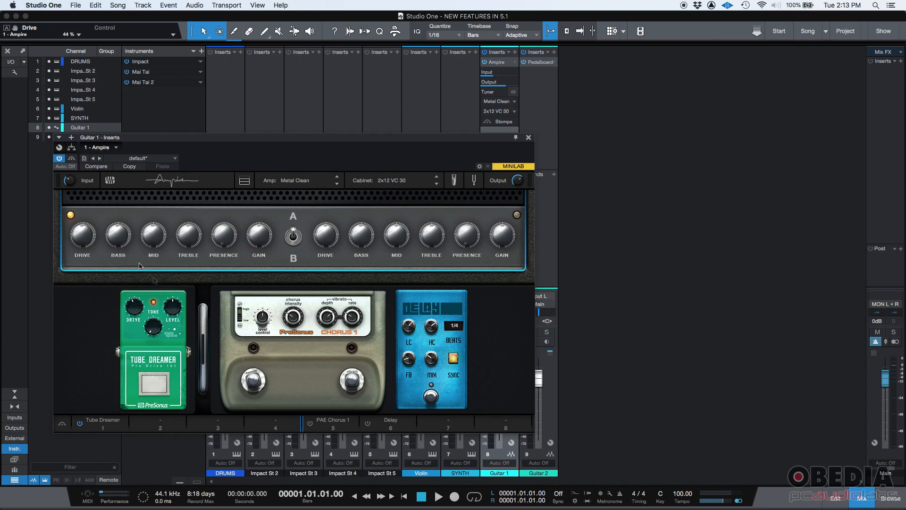
{"action": "left_click_drag", "start_coordinate": [153, 305], "coordinate": [153, 301]}
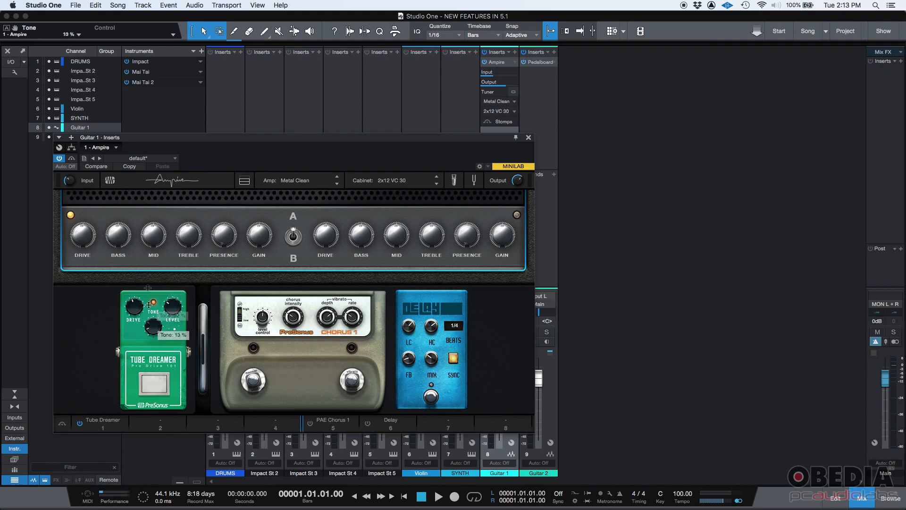
{"action": "left_click_drag", "start_coordinate": [150, 306], "coordinate": [151, 288]}
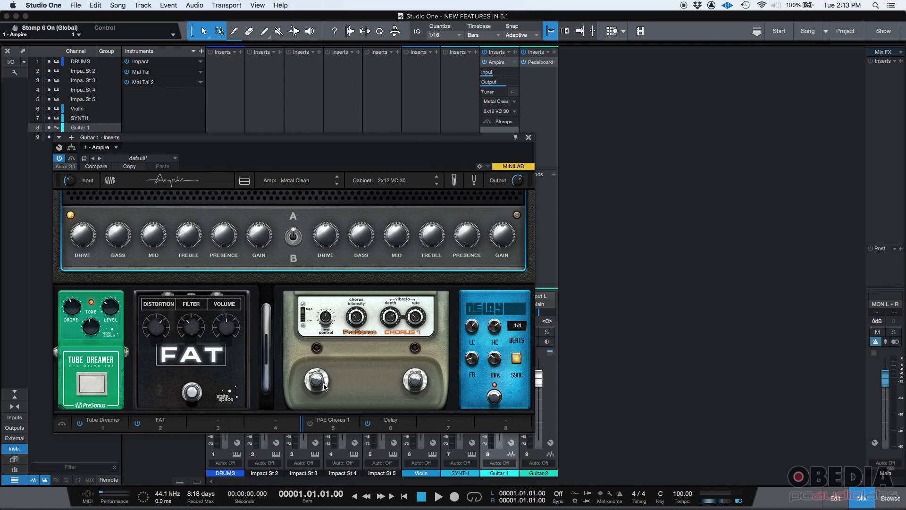
{"action": "left_click", "coordinate": [417, 381]}
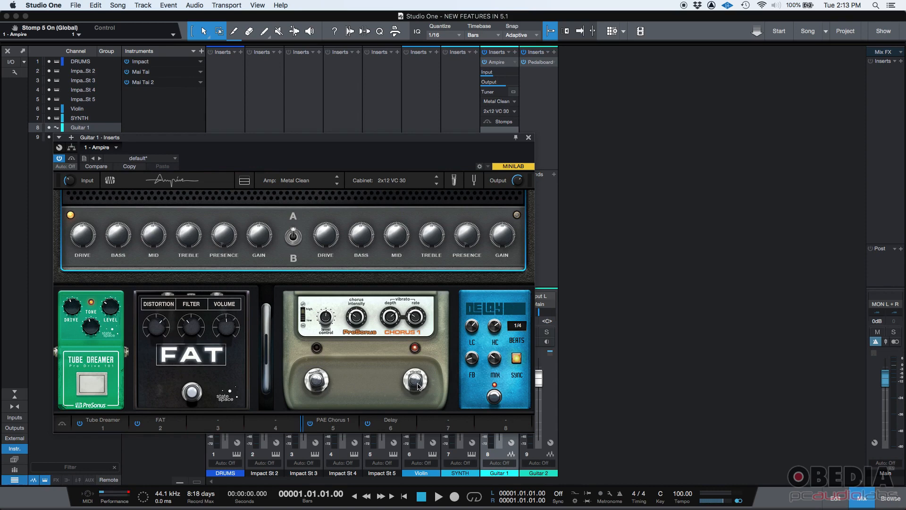
{"action": "mouse_move", "coordinate": [363, 391]}
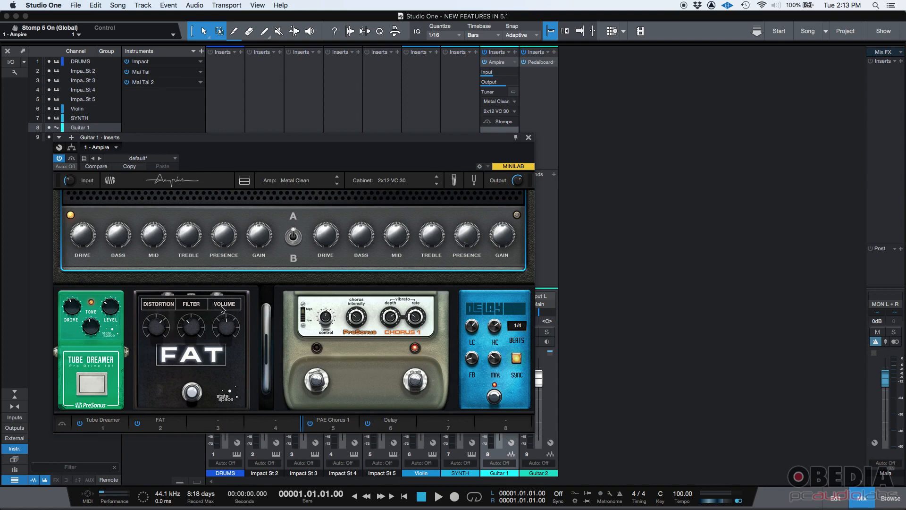
{"action": "mouse_move", "coordinate": [270, 336]}
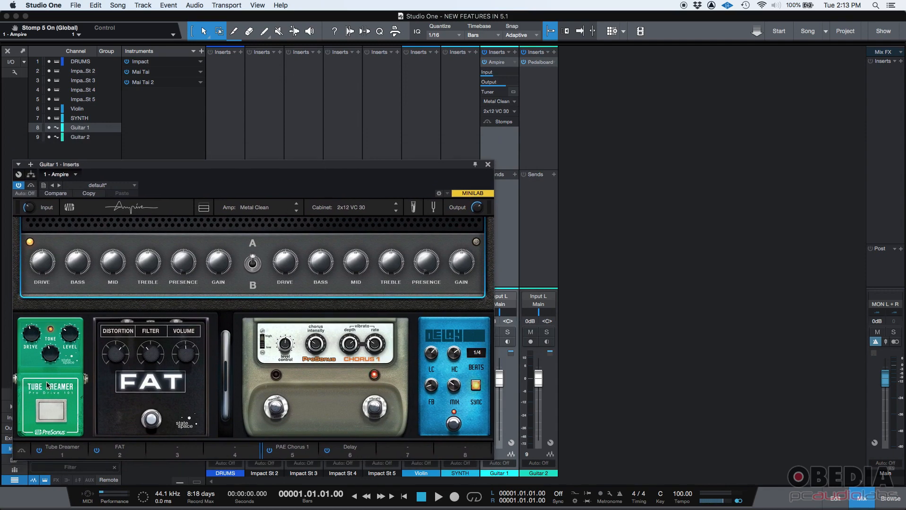
{"action": "mouse_move", "coordinate": [374, 350]}
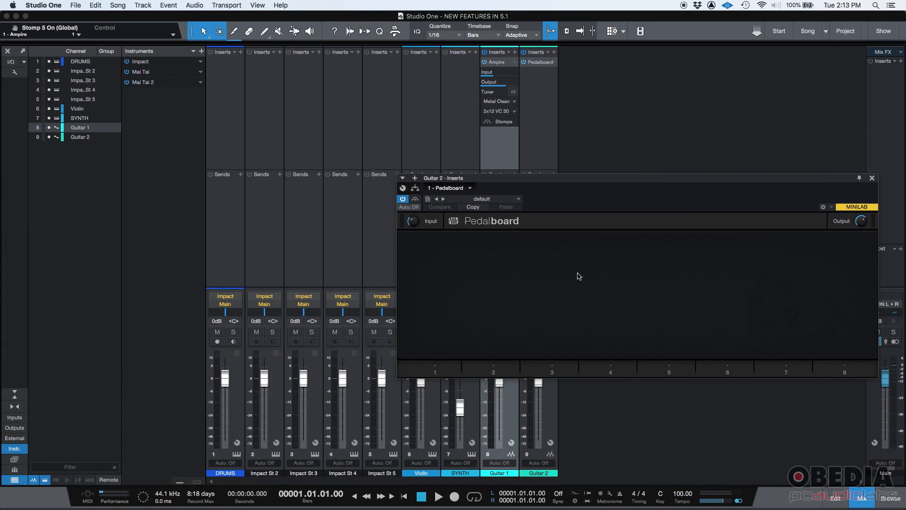
{"action": "mouse_move", "coordinate": [518, 102]}
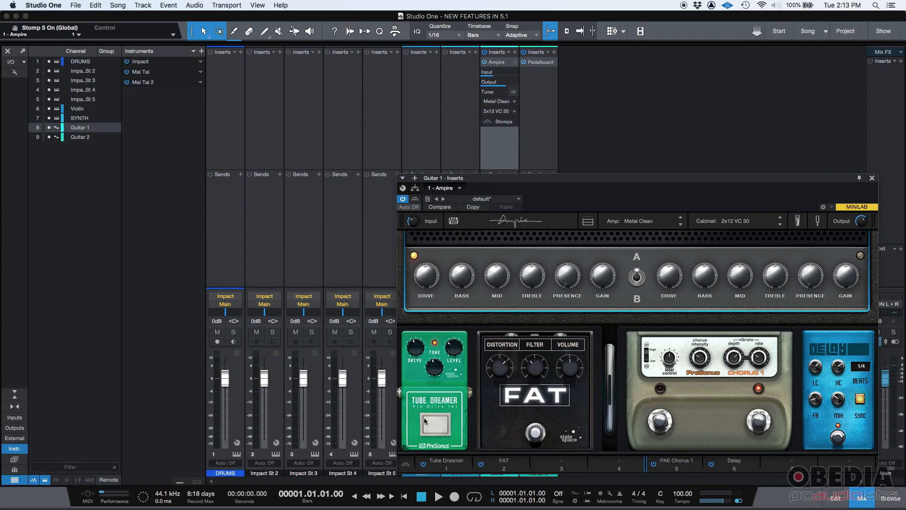
Set Tube Dreamer level to about 32% and tone to 46%, then bring up Guitar 2's Pedalboard.
{"action": "left_click_drag", "start_coordinate": [415, 346], "coordinate": [414, 352]}
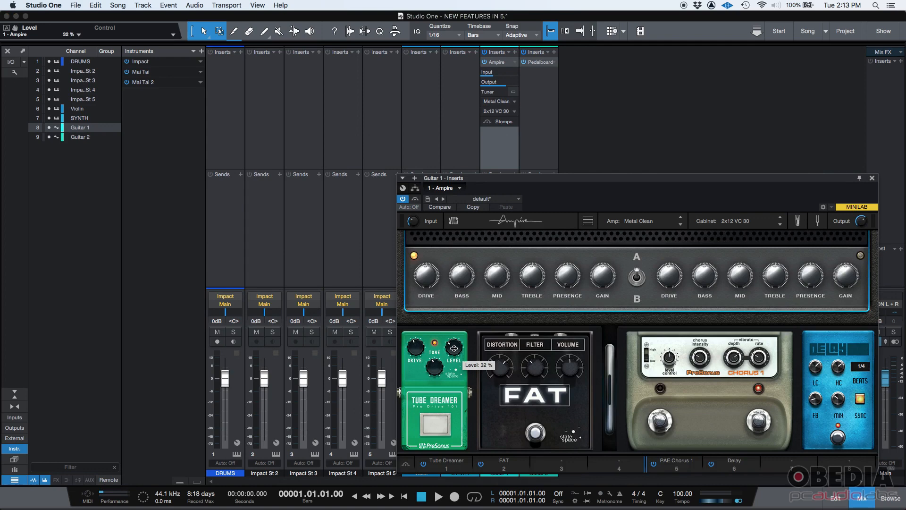
{"action": "left_click_drag", "start_coordinate": [454, 349], "coordinate": [434, 364]}
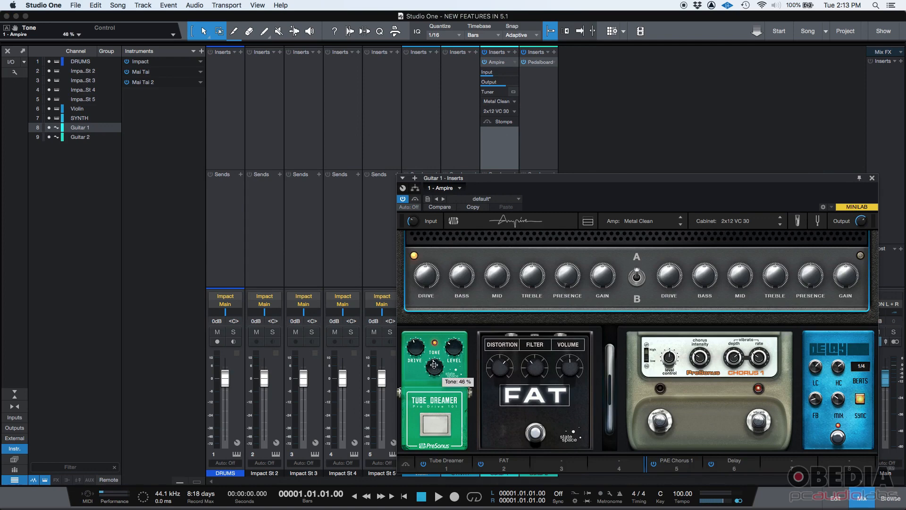
{"action": "left_click", "coordinate": [873, 178]}
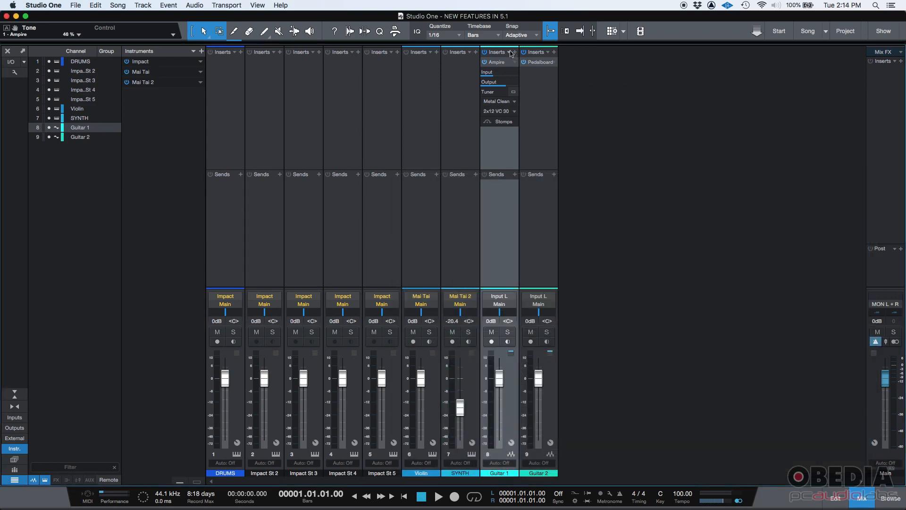
{"action": "left_click", "coordinate": [540, 62]}
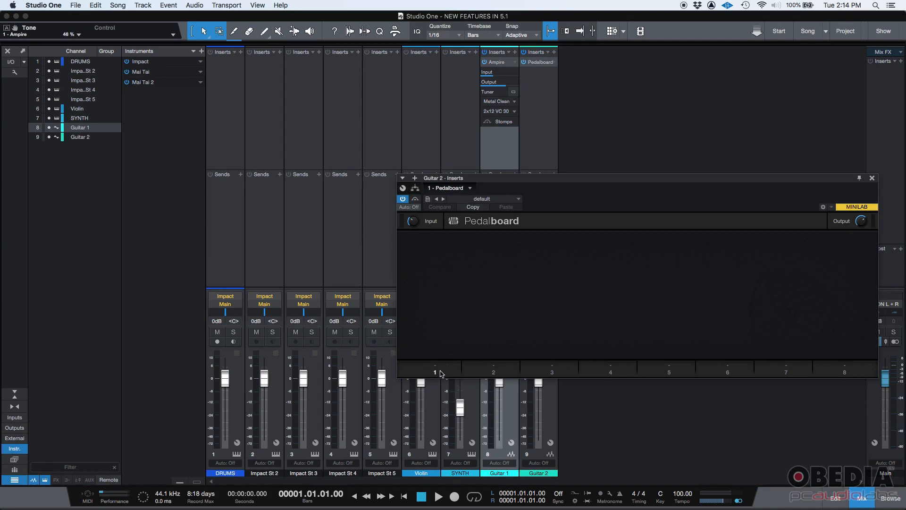
{"action": "mouse_move", "coordinate": [495, 63]}
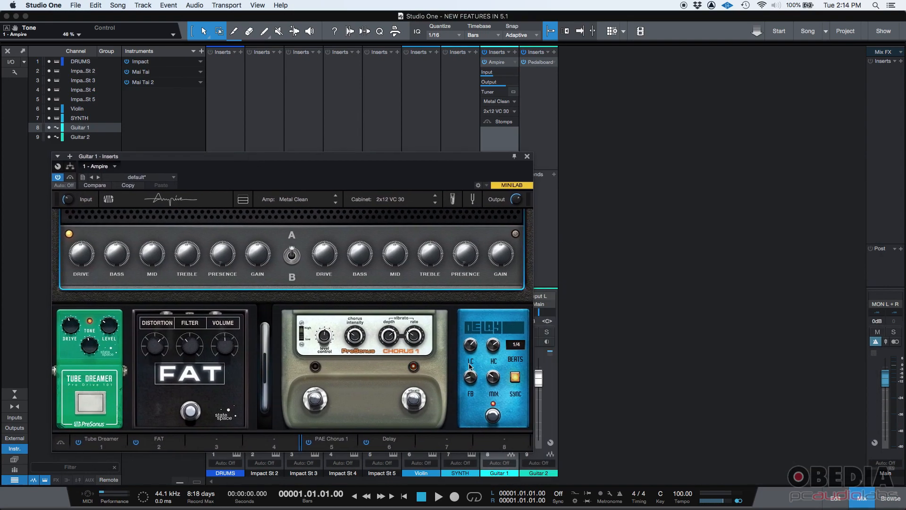
{"action": "mouse_move", "coordinate": [389, 172]}
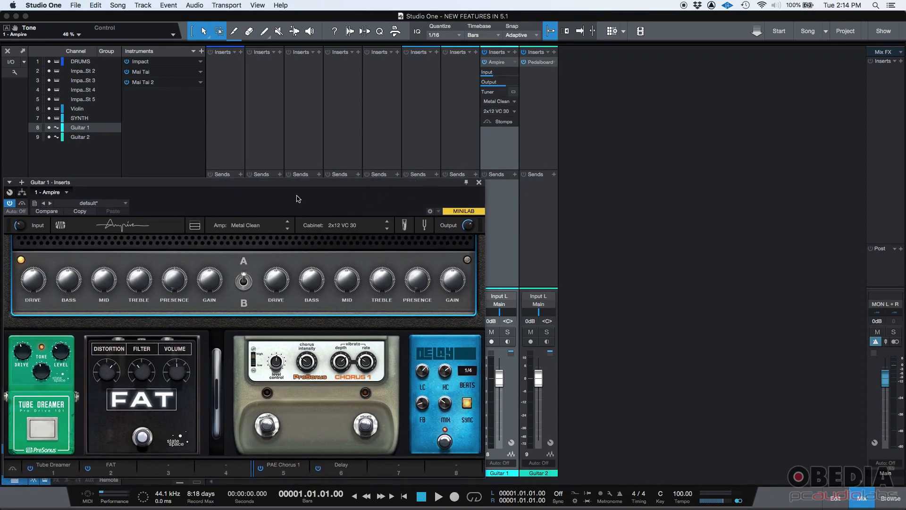
{"action": "mouse_move", "coordinate": [466, 183]}
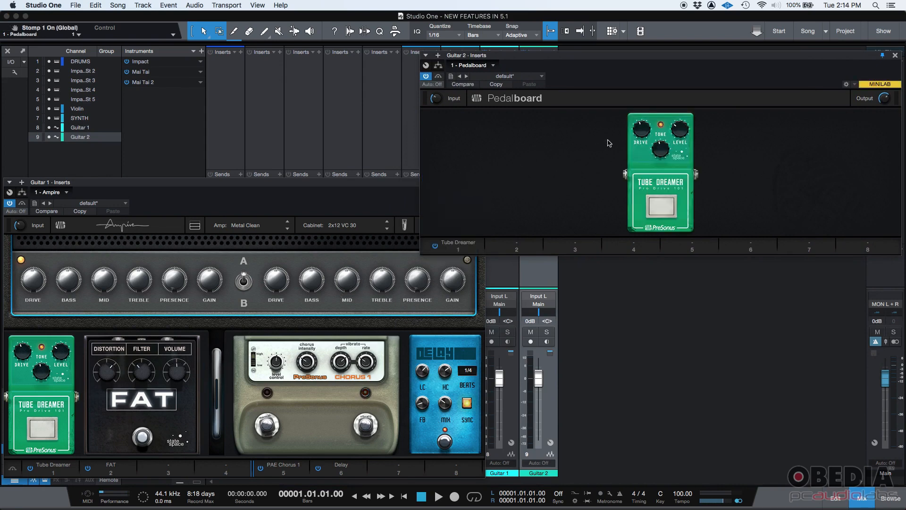
{"action": "mouse_move", "coordinate": [465, 224]}
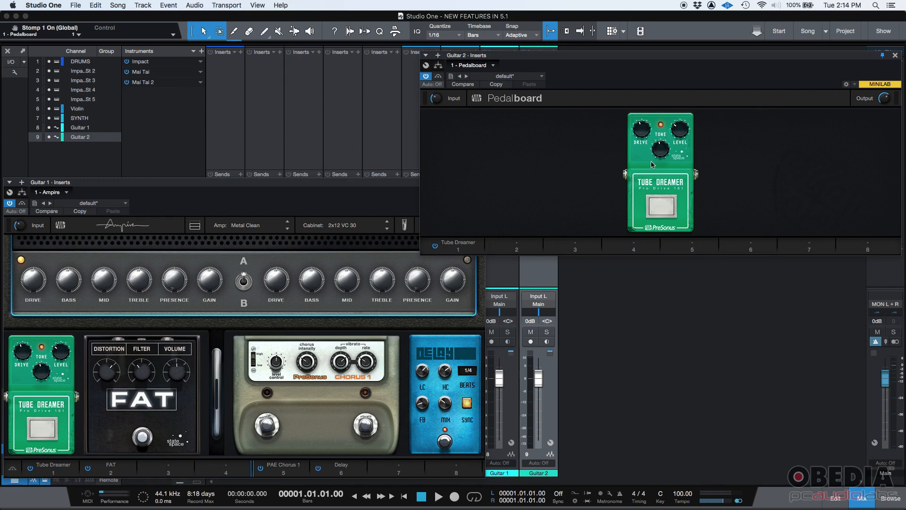
{"action": "mouse_move", "coordinate": [159, 395]}
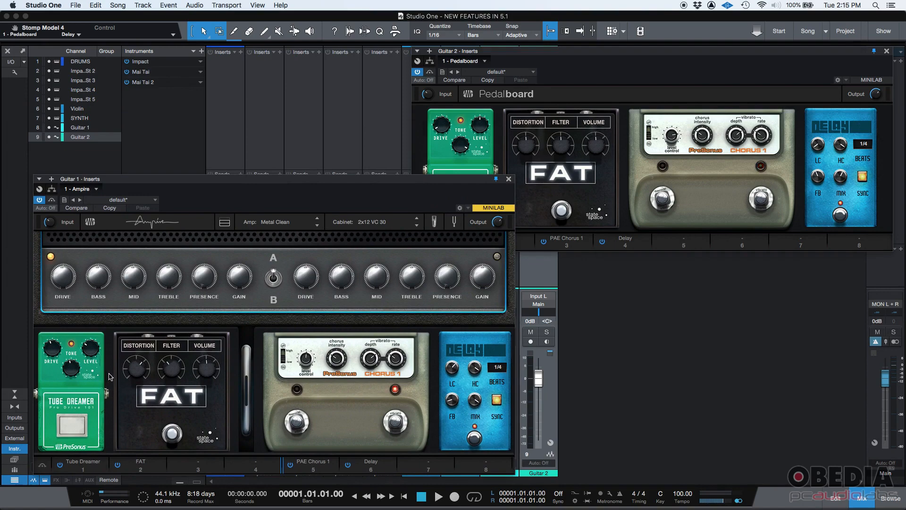
{"action": "mouse_move", "coordinate": [434, 153]}
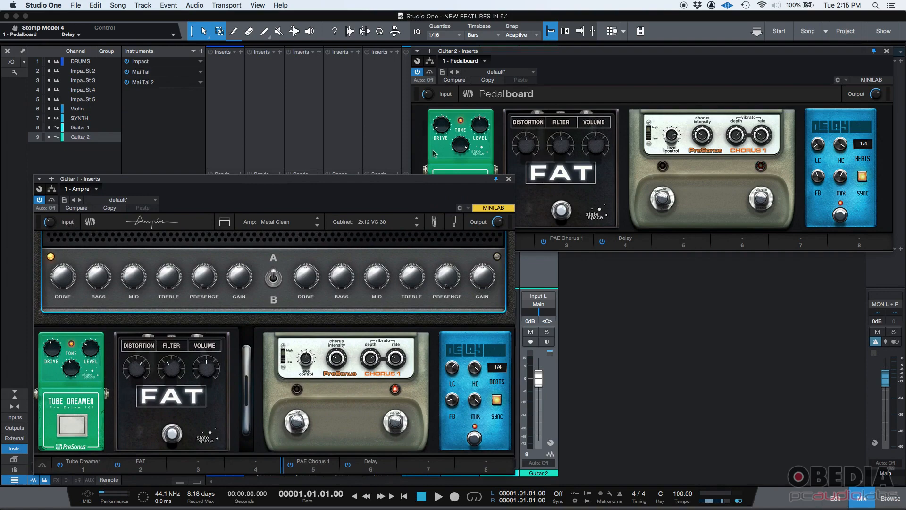
Close Guitar 1's Ampire window, leaving Guitar 2's four-pedal Pedalboard alone on screen.
{"action": "left_click", "coordinate": [509, 179]}
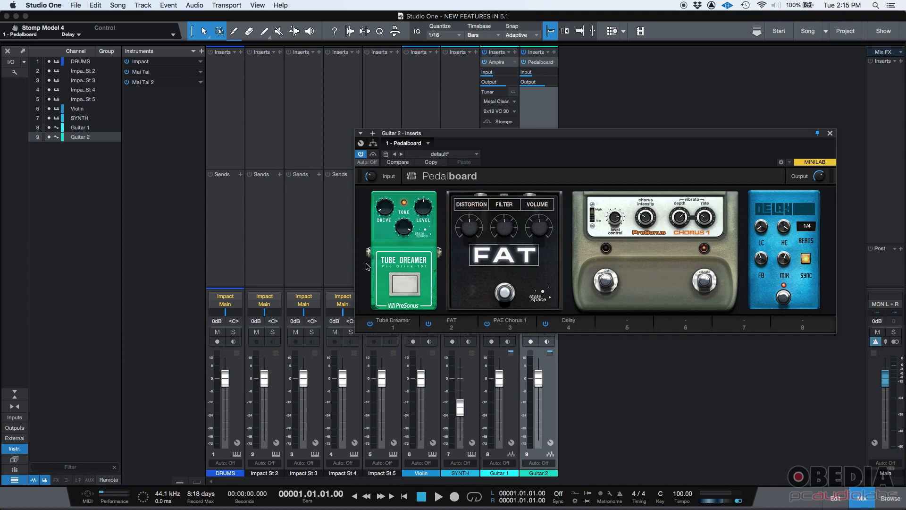
{"action": "mouse_move", "coordinate": [495, 254]}
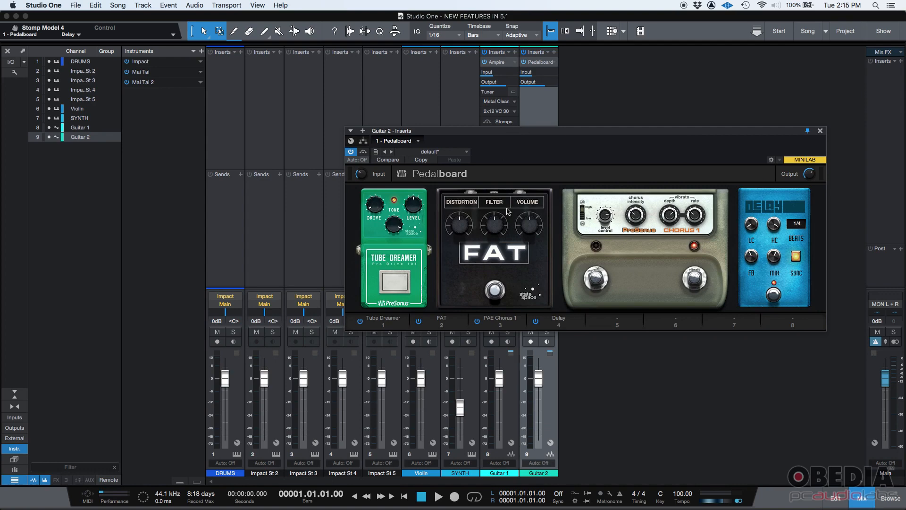
{"action": "mouse_move", "coordinate": [665, 140]}
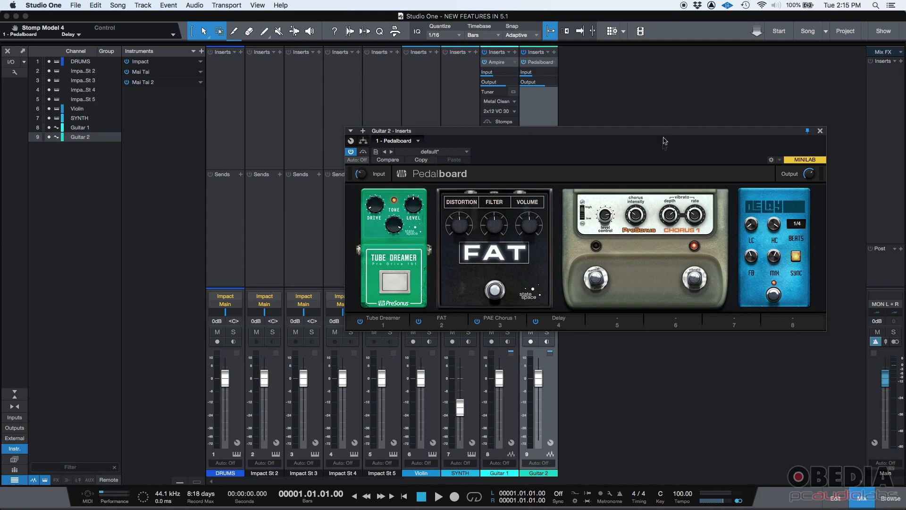